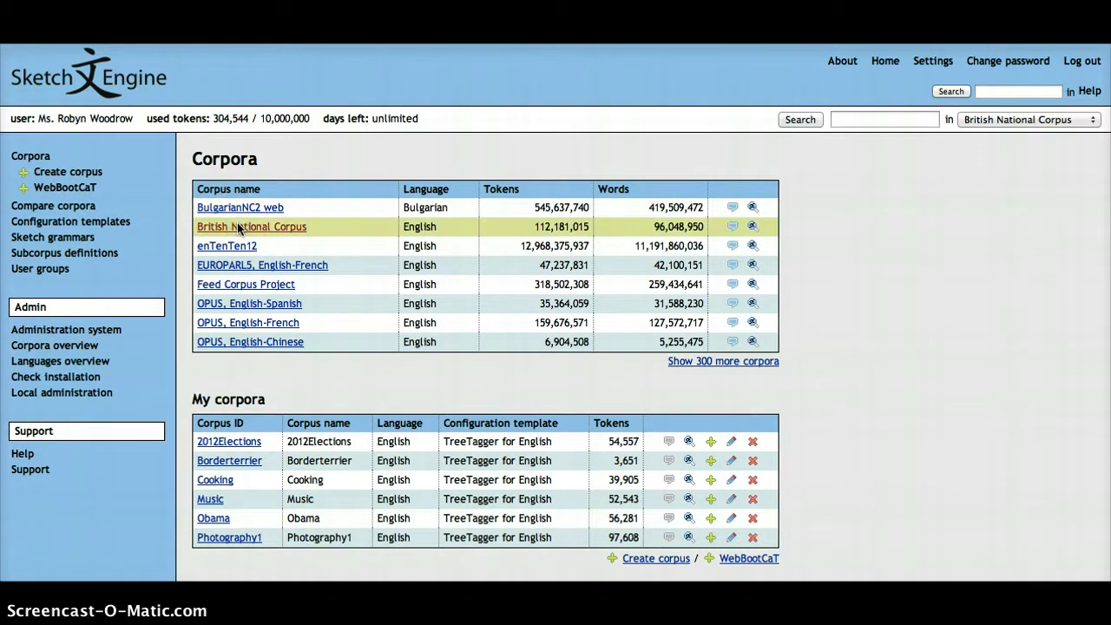
Select the British National Corpus from the Corpora list
{"action": "left_click", "coordinate": [250, 226]}
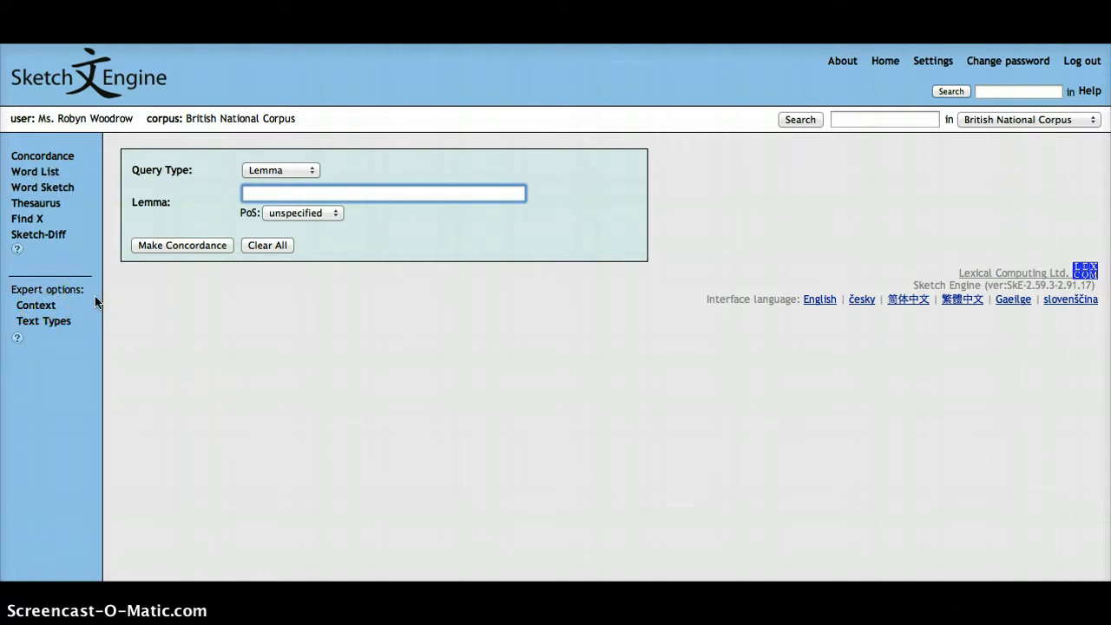
Expand the Text Types panel under Expert options in the sidebar
{"action": "left_click", "coordinate": [43, 319]}
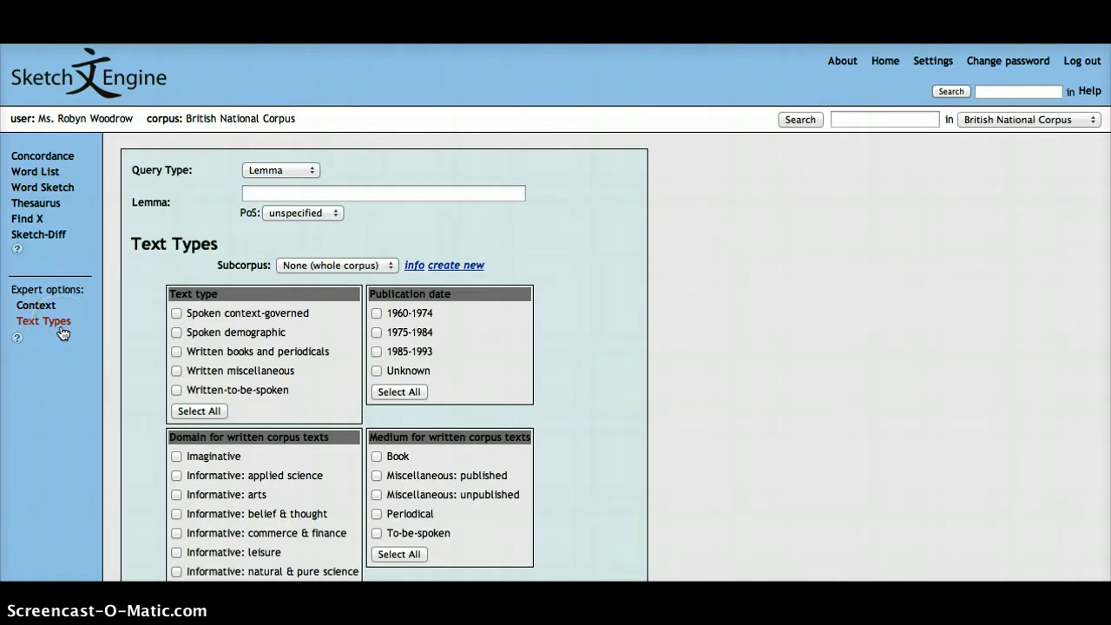
{"action": "mouse_move", "coordinate": [138, 364]}
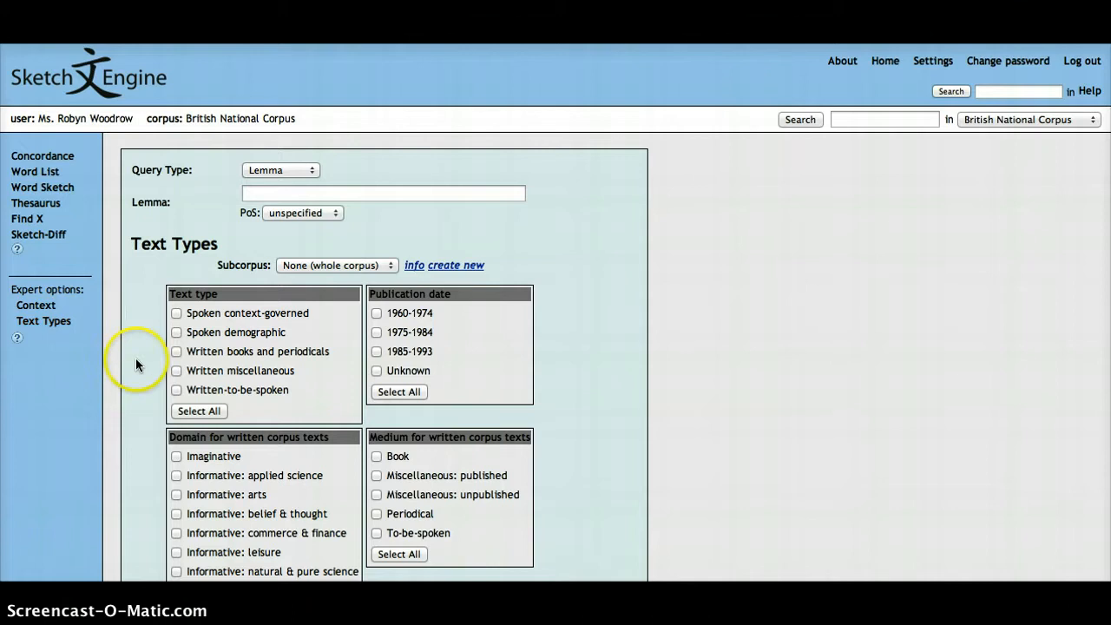
{"action": "scroll", "scroll_direction": "down", "scroll_amount": 3}
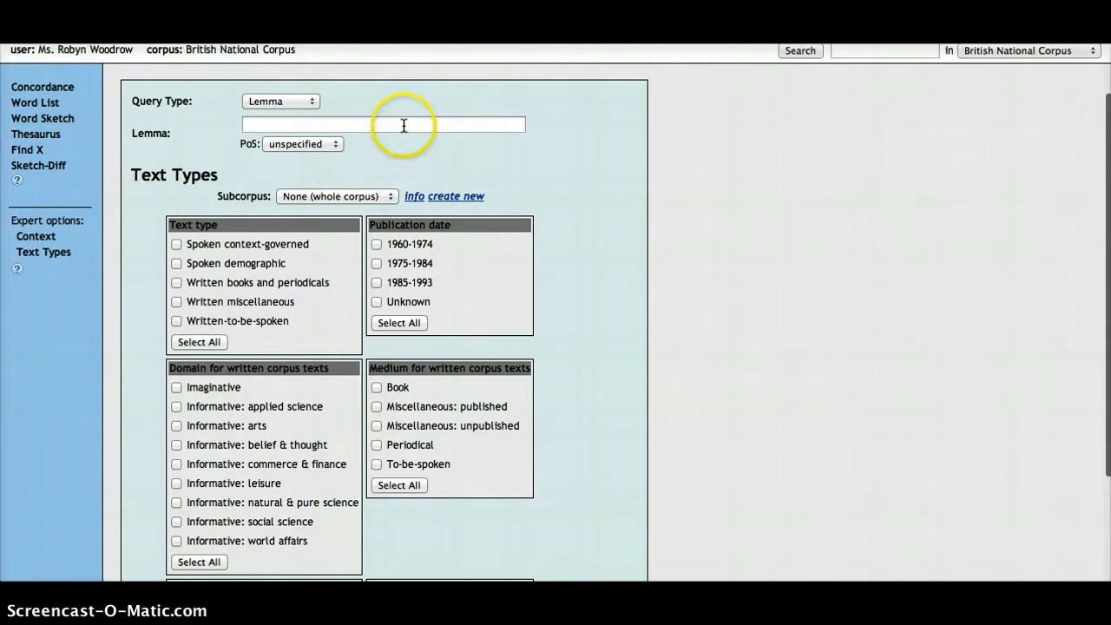
Enter lemma 'lovely' with part of speech set to adjective
{"action": "type", "text": "lovely"}
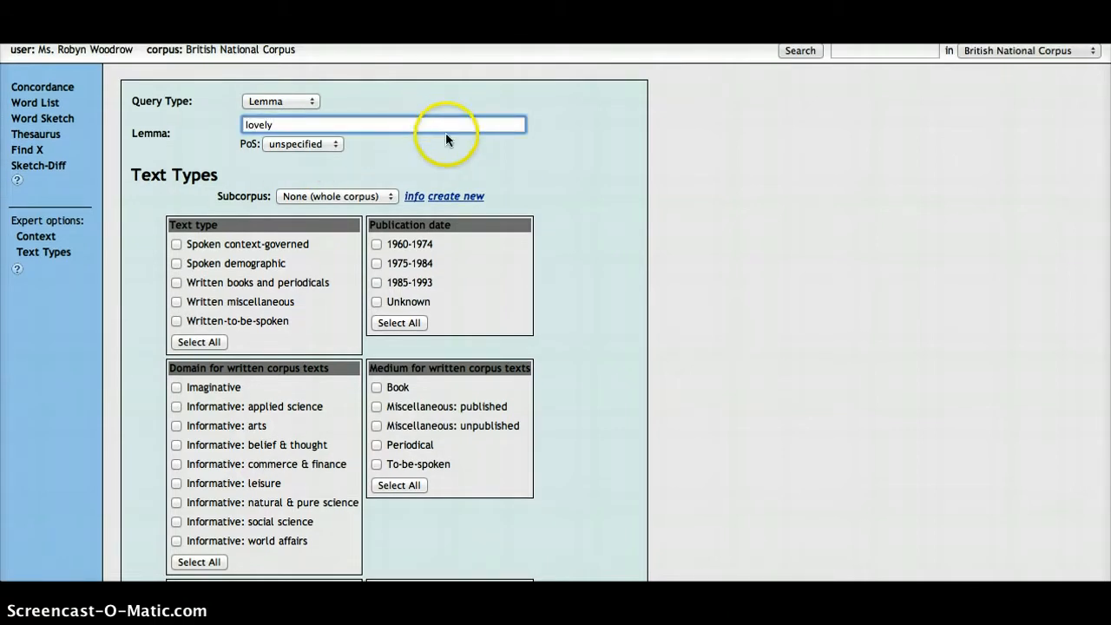
{"action": "left_click", "coordinate": [302, 142]}
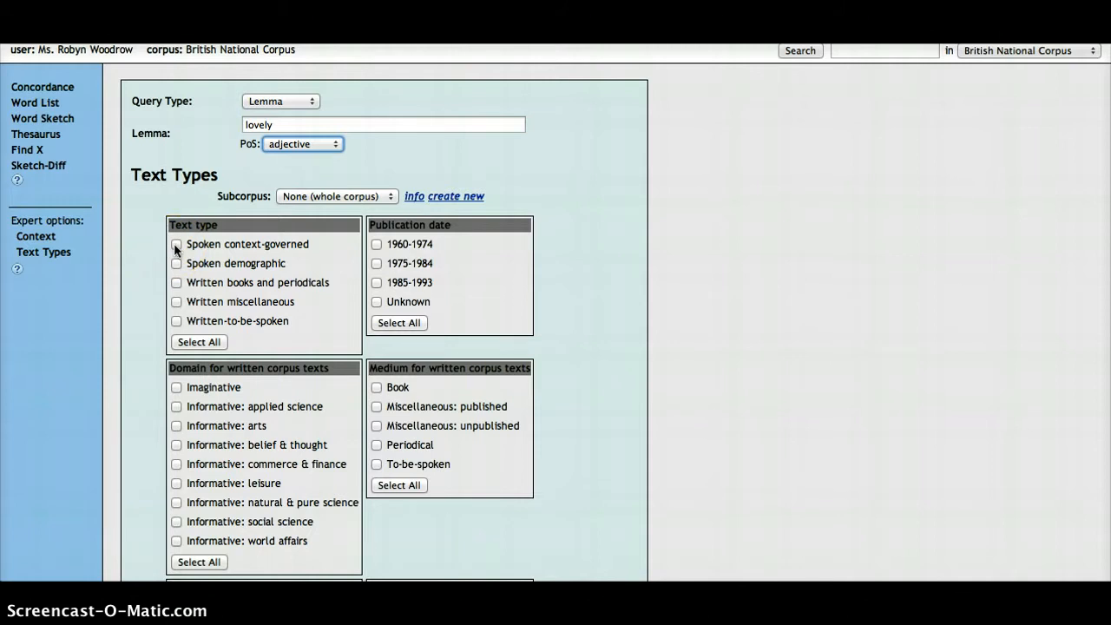
Tick the Spoken context-governed and Spoken demographic text types
{"action": "left_click", "coordinate": [177, 244]}
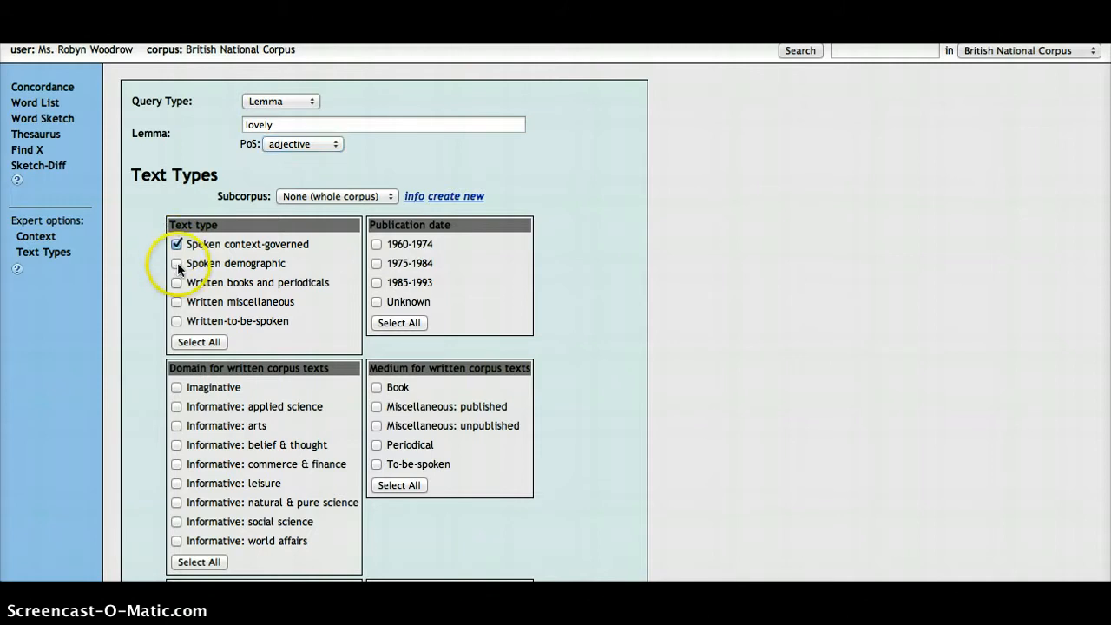
{"action": "left_click", "coordinate": [177, 264]}
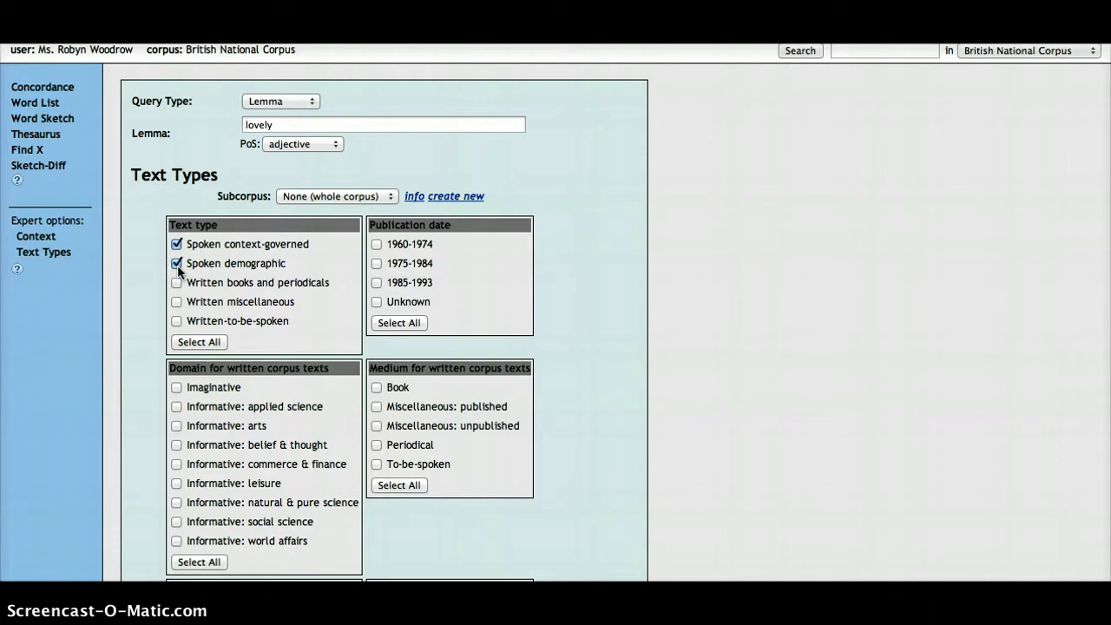
{"action": "mouse_move", "coordinate": [131, 283]}
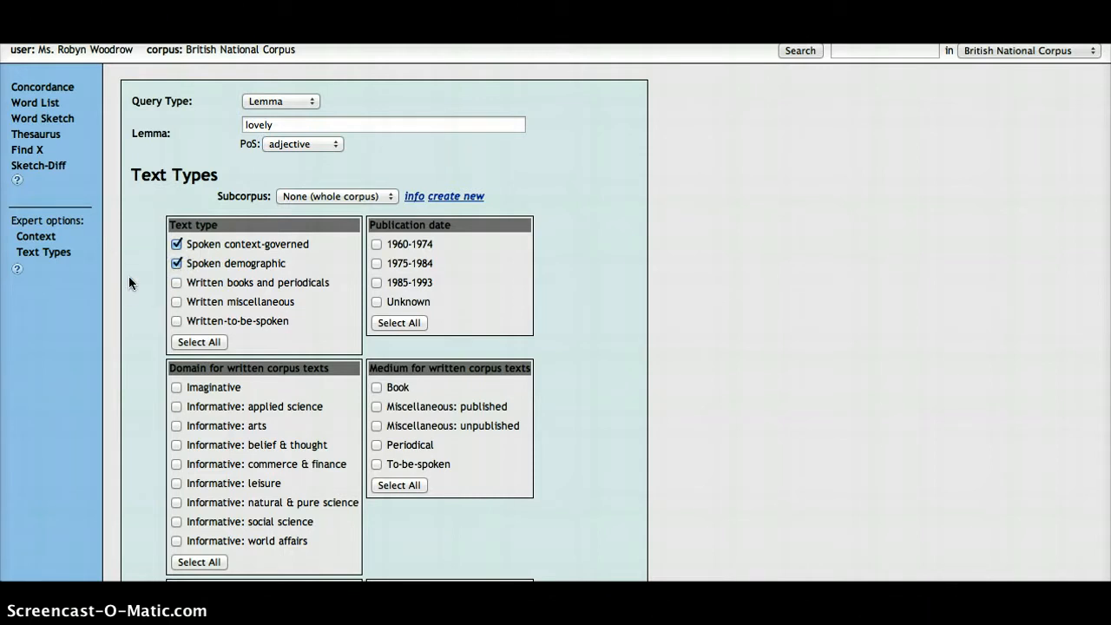
{"action": "scroll", "scroll_direction": "down", "scroll_amount": 3}
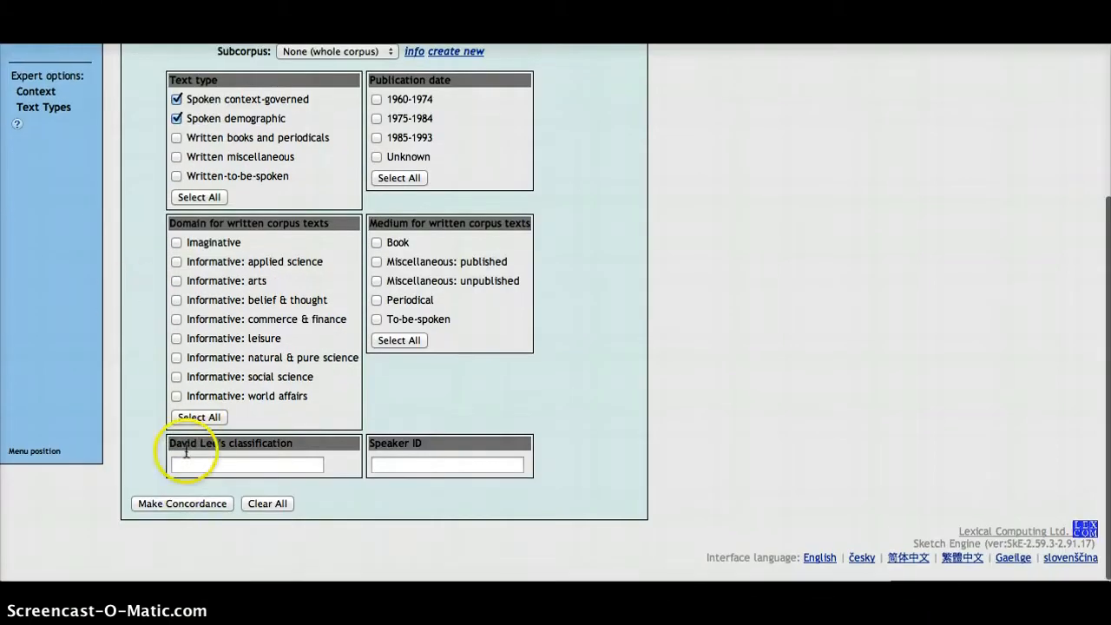
Make the concordance, yielding 2,394 hits for 'lovely' in spoken texts
{"action": "left_click", "coordinate": [181, 503]}
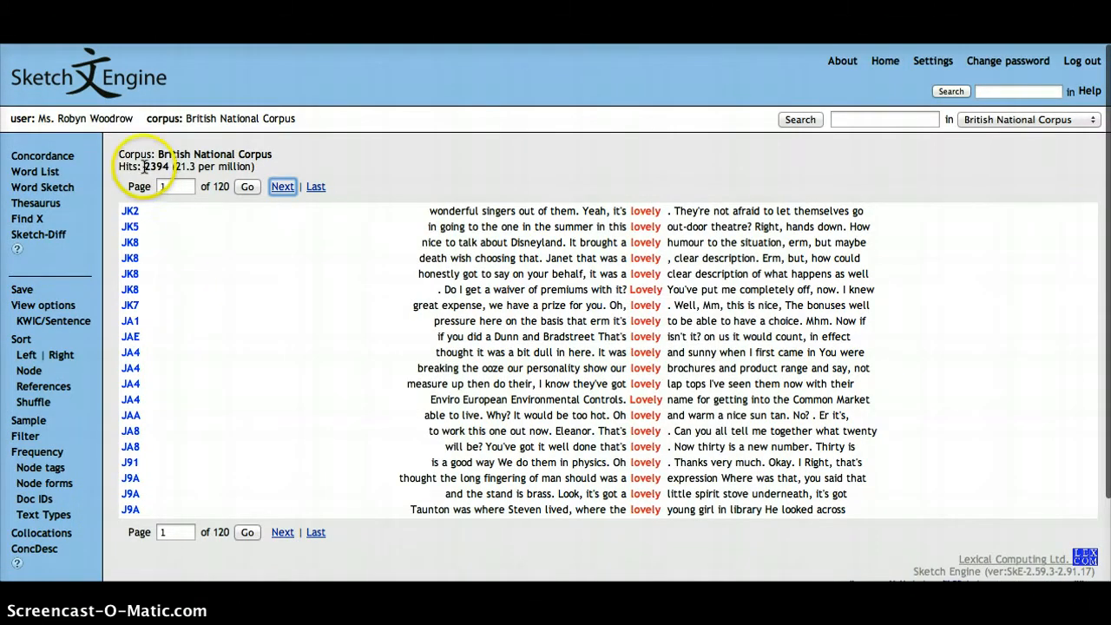
{"action": "mouse_move", "coordinate": [328, 174]}
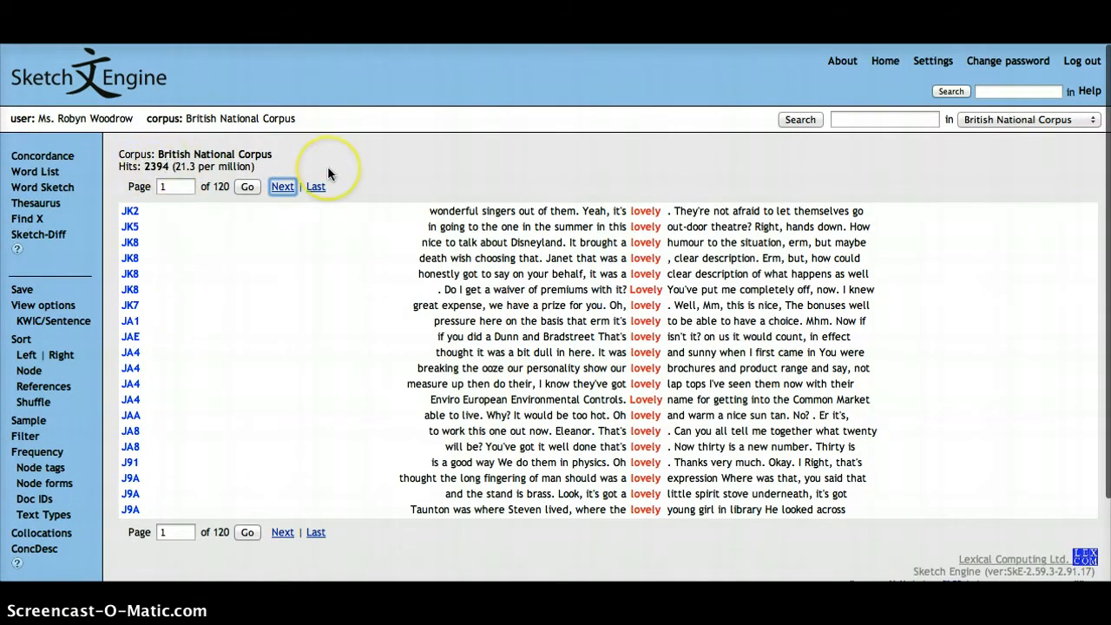
{"action": "mouse_move", "coordinate": [328, 172]}
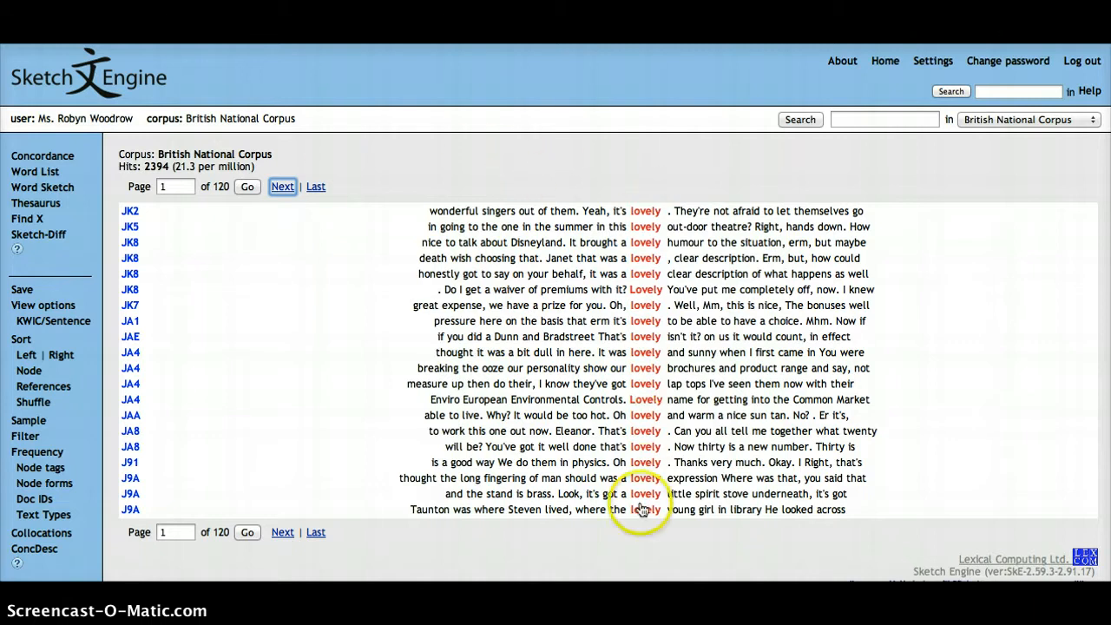
{"action": "mouse_move", "coordinate": [653, 166]}
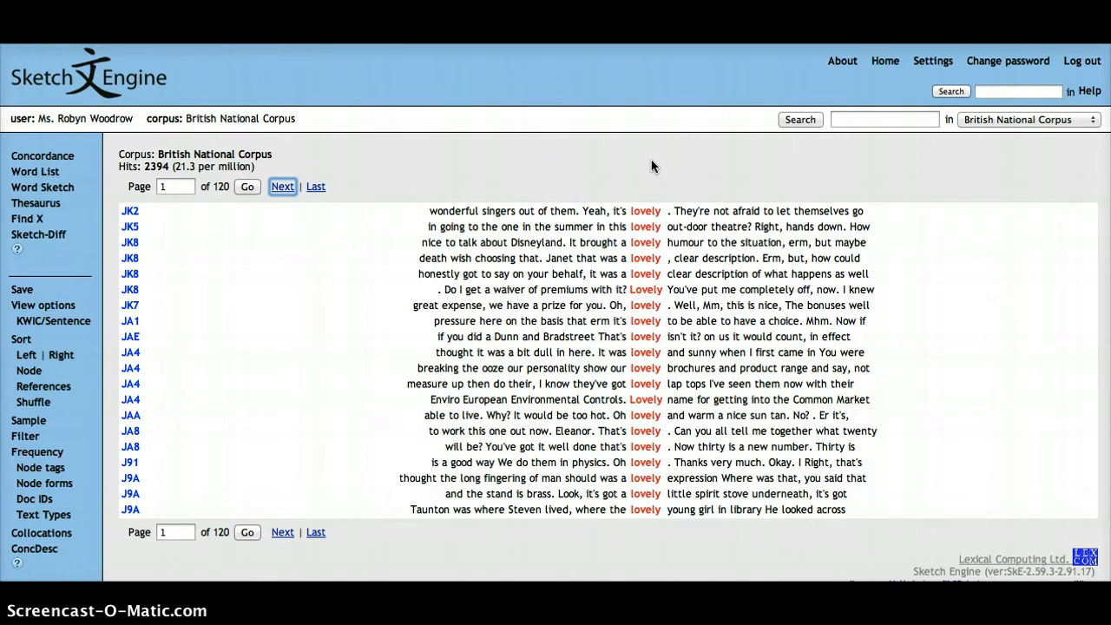